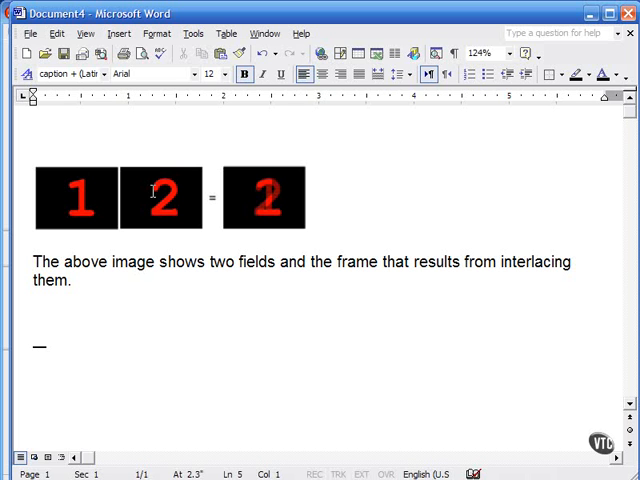
{"action": "mouse_move", "coordinate": [172, 166]}
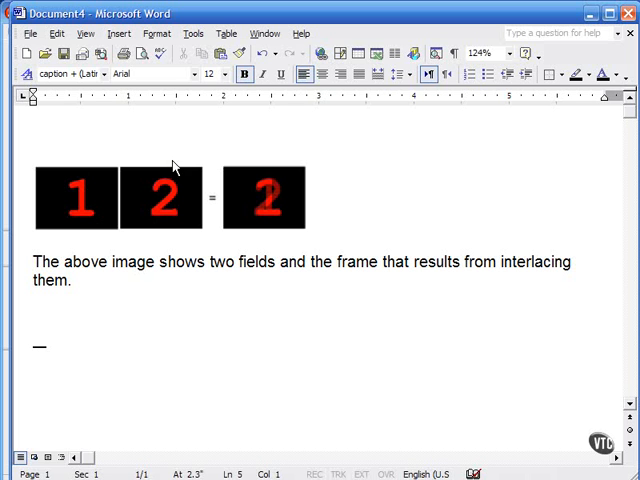
{"action": "mouse_move", "coordinate": [56, 210]}
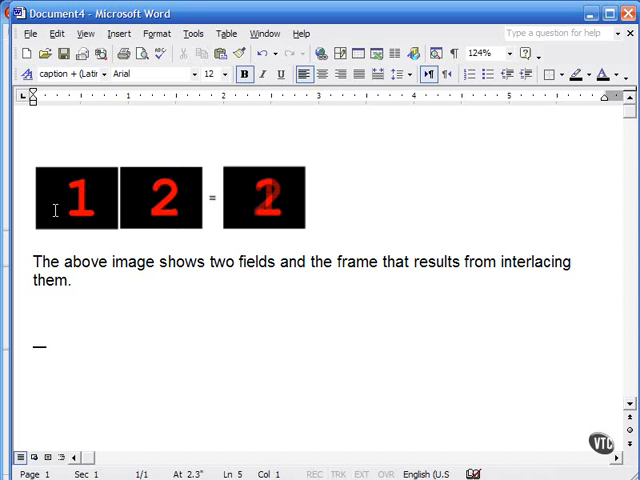
{"action": "mouse_move", "coordinate": [110, 210]}
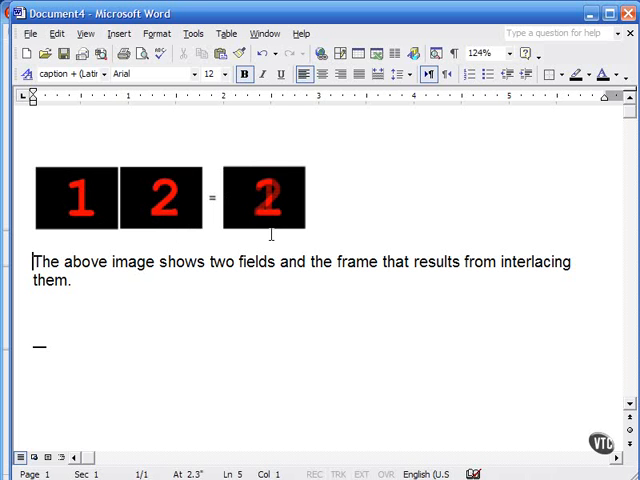
{"action": "mouse_move", "coordinate": [272, 202]}
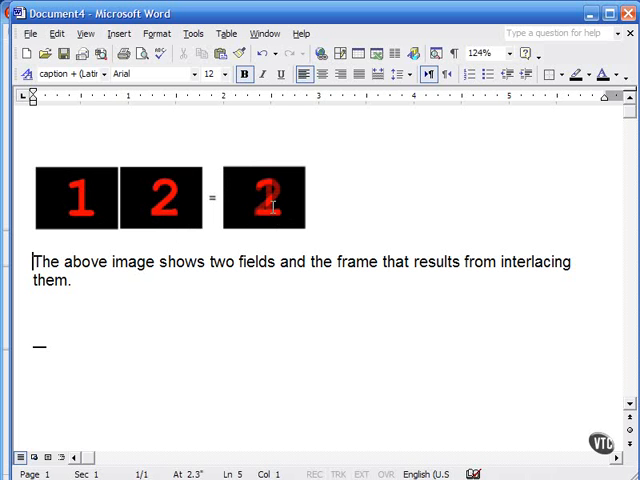
{"action": "mouse_move", "coordinate": [498, 264]}
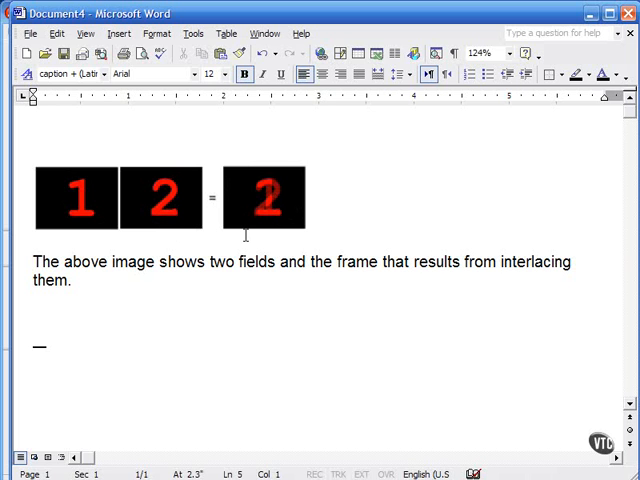
{"action": "mouse_move", "coordinate": [272, 232]}
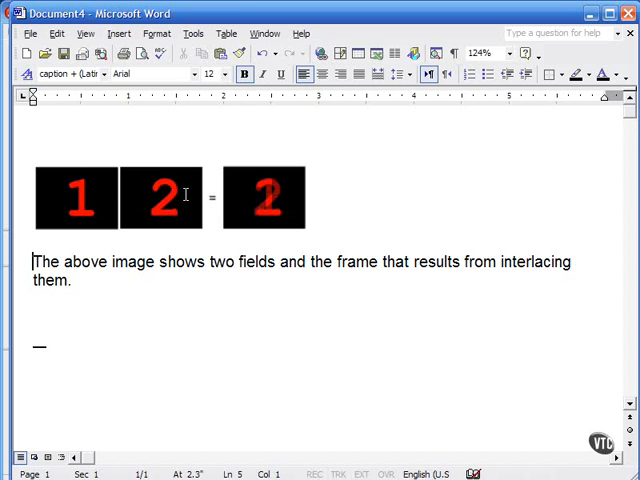
{"action": "mouse_move", "coordinate": [78, 188]}
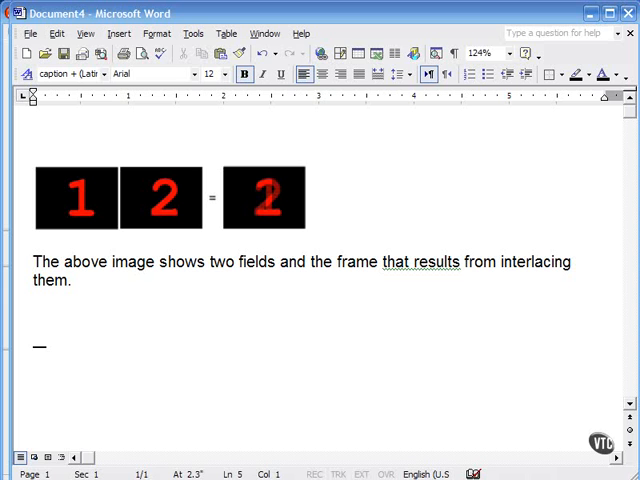
{"action": "mouse_move", "coordinate": [280, 210]}
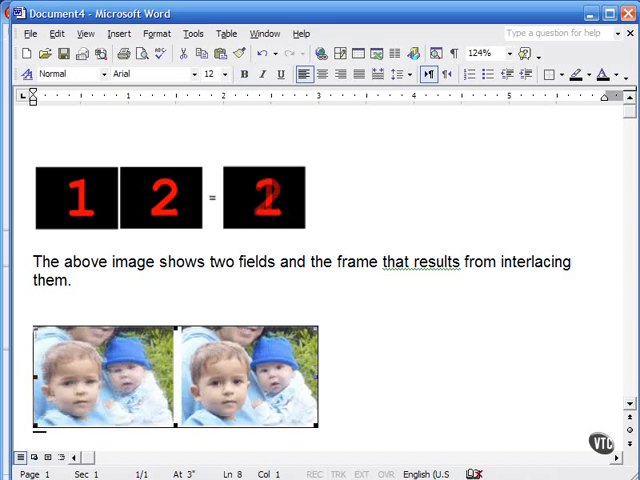
{"action": "mouse_move", "coordinate": [120, 404]}
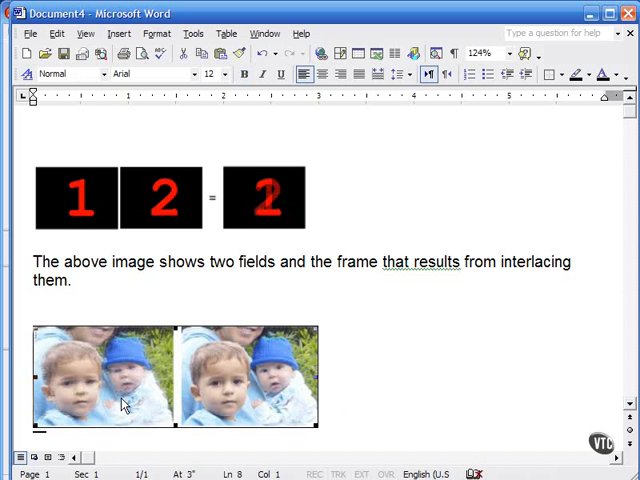
{"action": "mouse_move", "coordinate": [96, 388]}
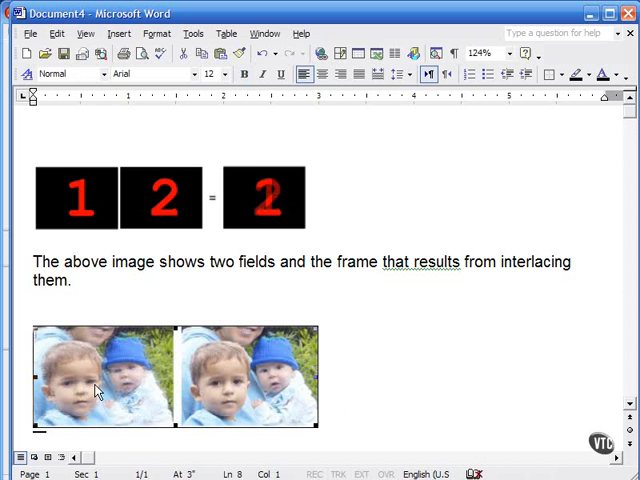
{"action": "mouse_move", "coordinate": [104, 390]}
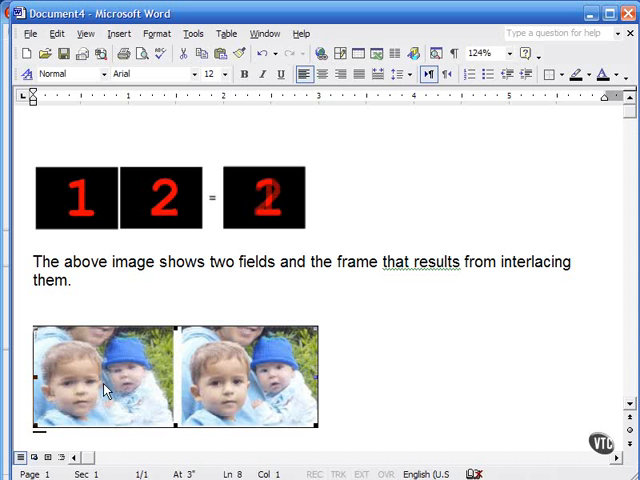
{"action": "mouse_move", "coordinate": [248, 390]}
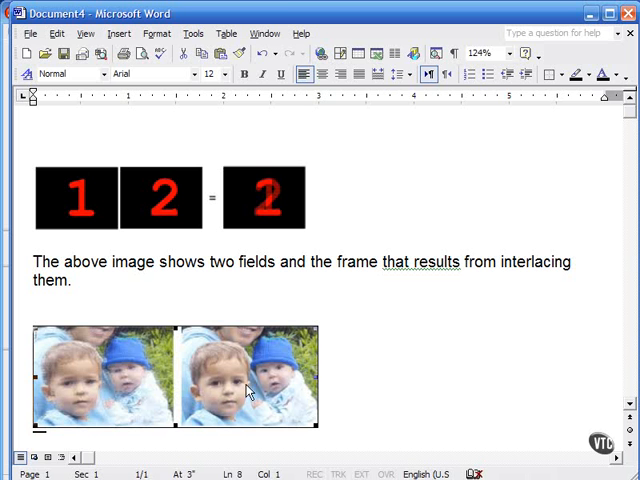